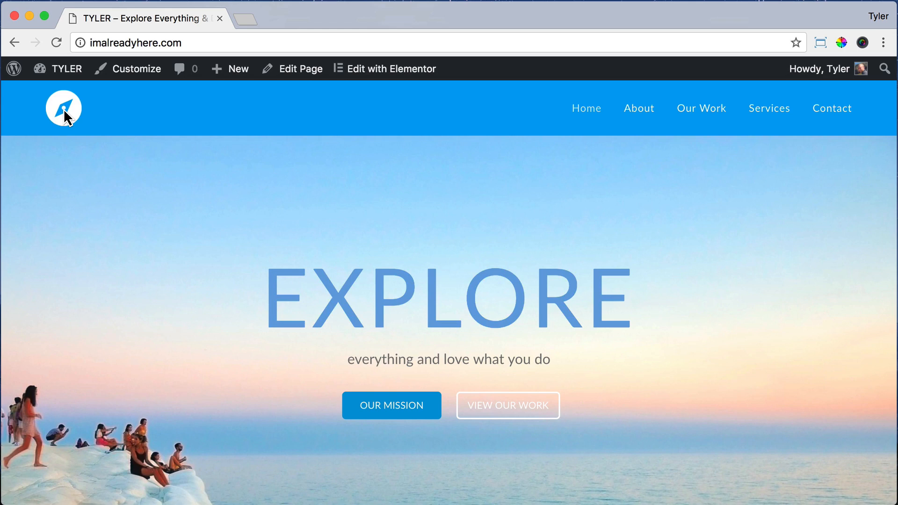
{"action": "mouse_move", "coordinate": [700, 109]}
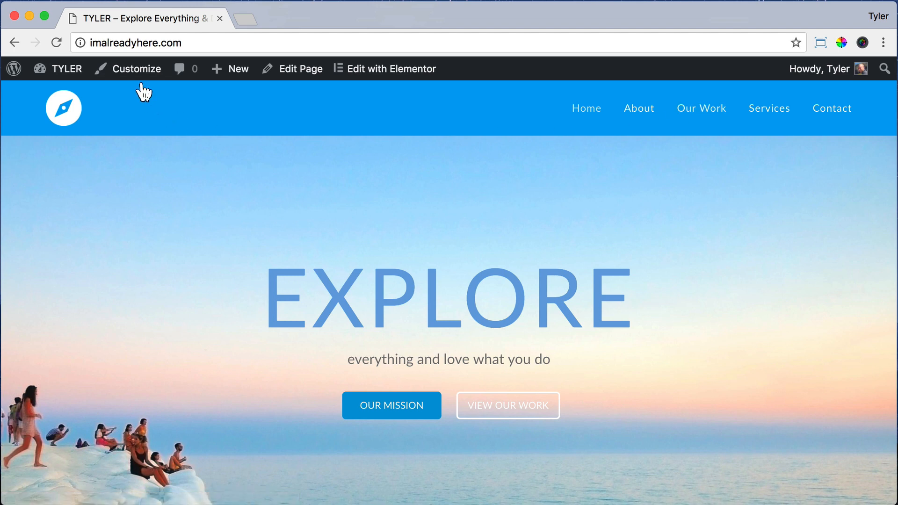
- Launch the Customizer from the admin toolbar on the TYLER homepage
{"action": "left_click", "coordinate": [137, 68]}
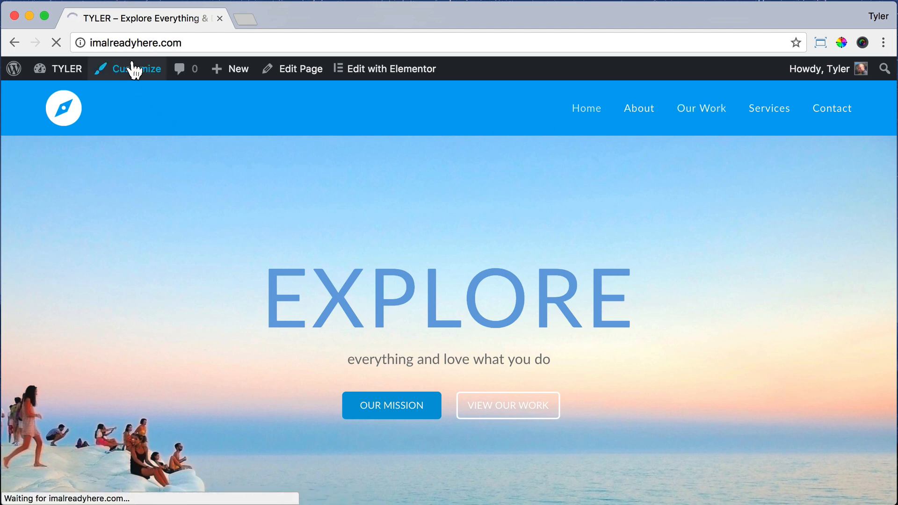
{"action": "left_click", "coordinate": [136, 68]}
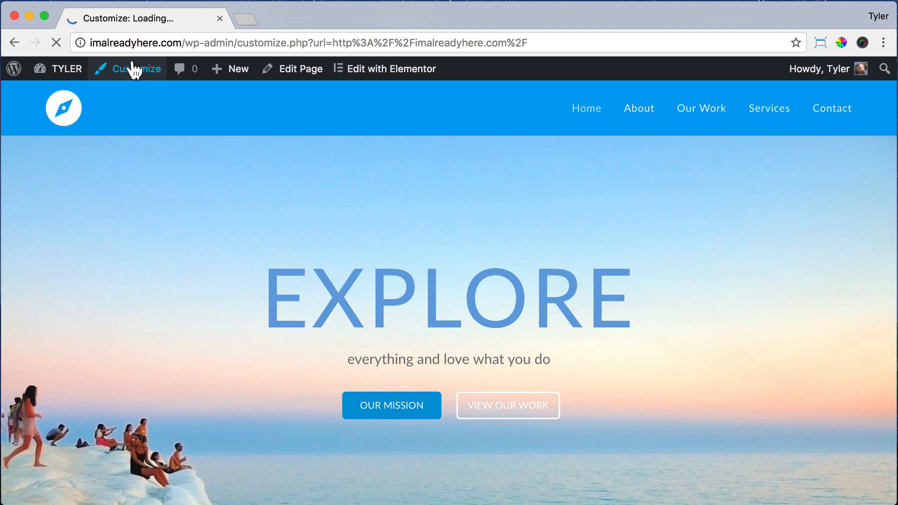
- Set the header menu Position to Left so it sits beside the logo, then return to Header settings
{"action": "left_click", "coordinate": [135, 68]}
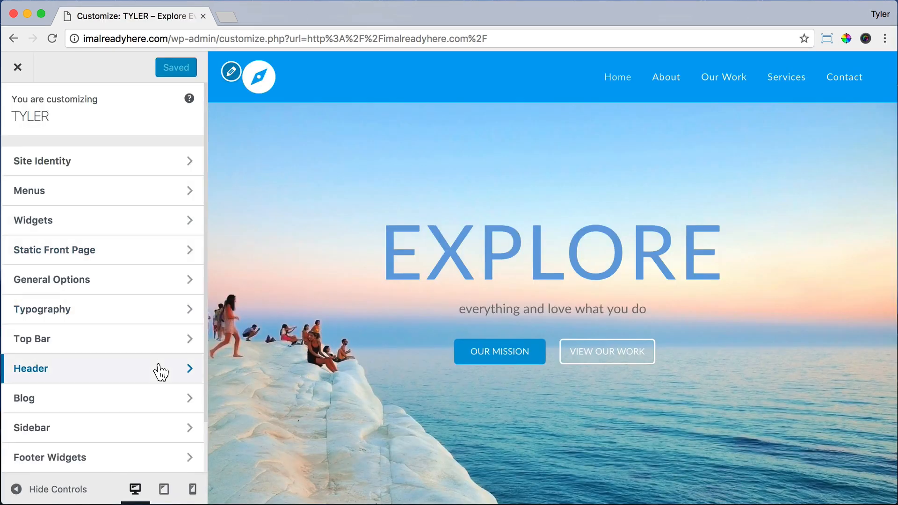
{"action": "left_click", "coordinate": [31, 368]}
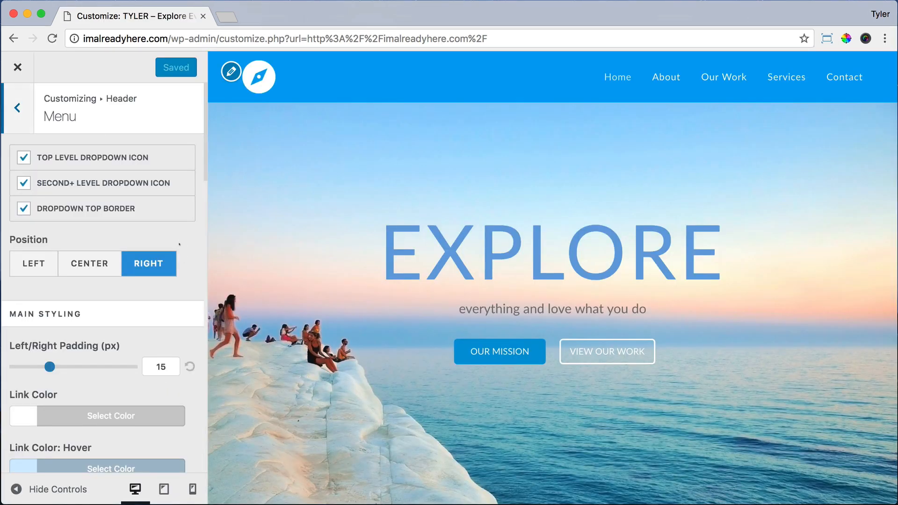
{"action": "left_click", "coordinate": [33, 264]}
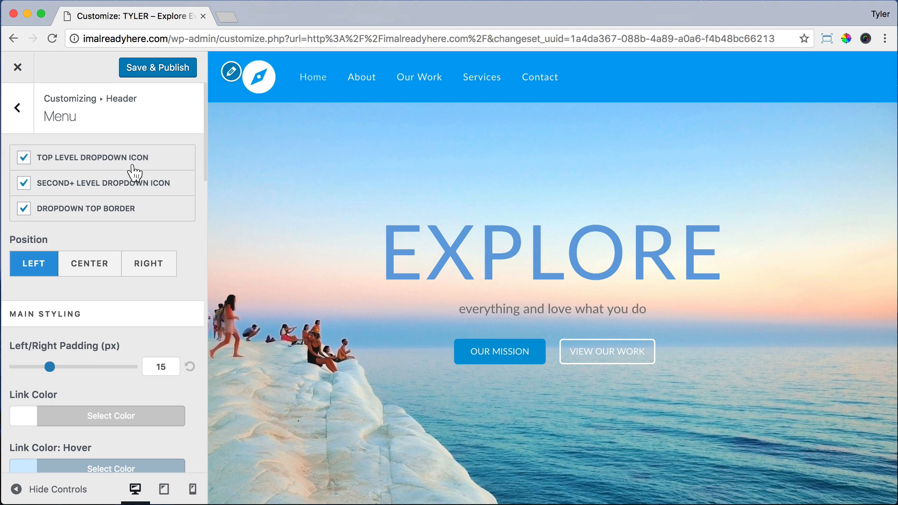
{"action": "left_click", "coordinate": [17, 107]}
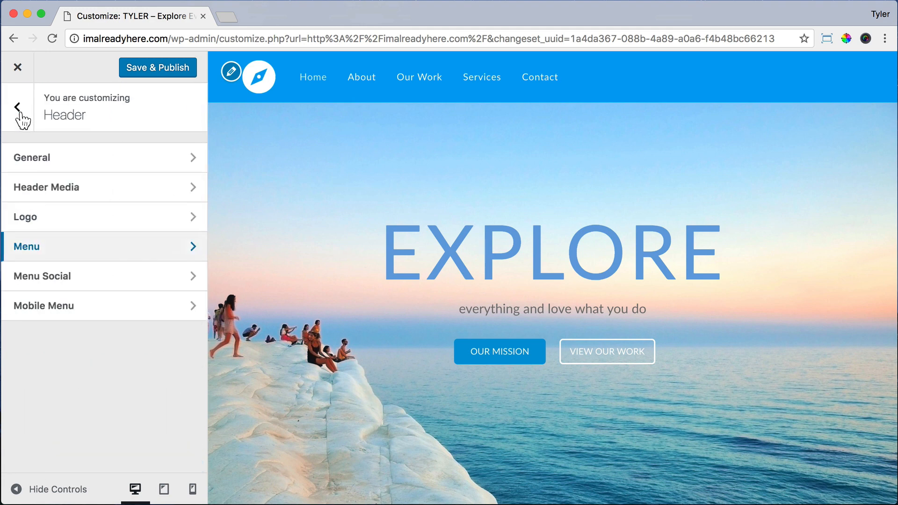
- Reach the Main menu's Add Items panel with the Custom Links form expanded
{"action": "left_click", "coordinate": [19, 107]}
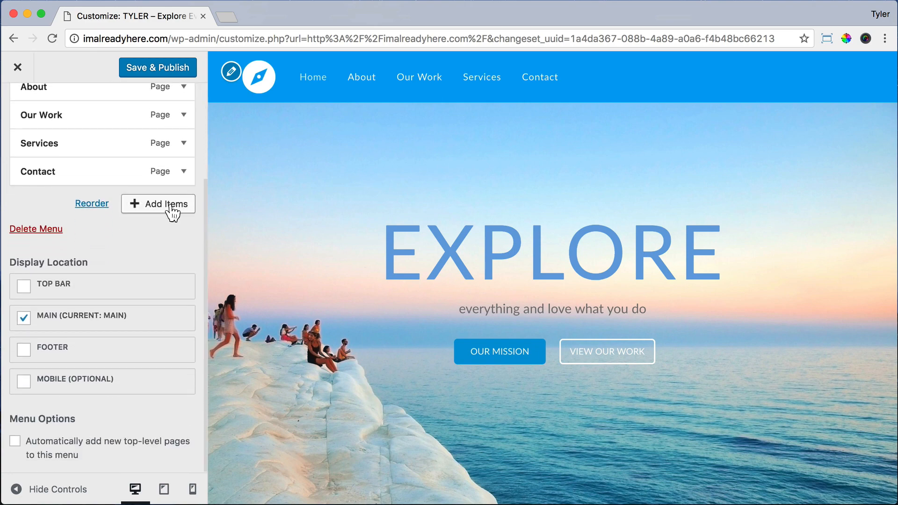
{"action": "left_click", "coordinate": [165, 204]}
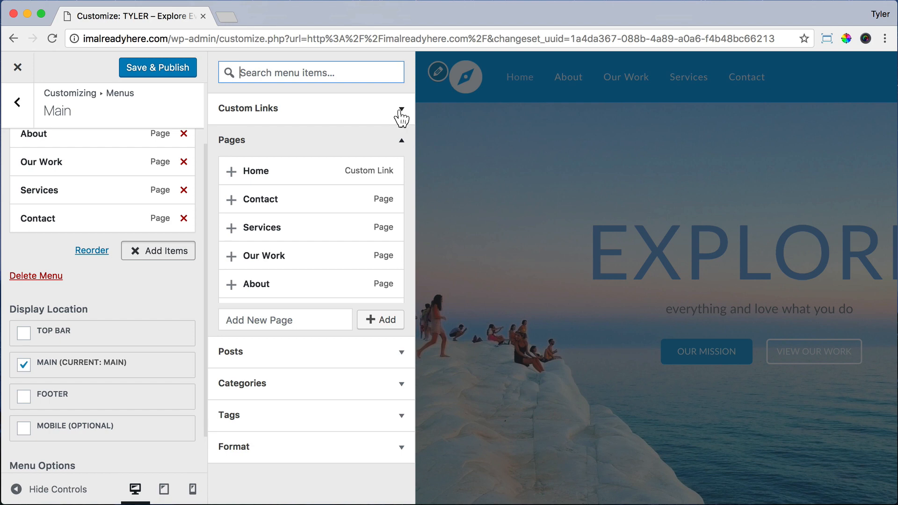
{"action": "left_click", "coordinate": [401, 108]}
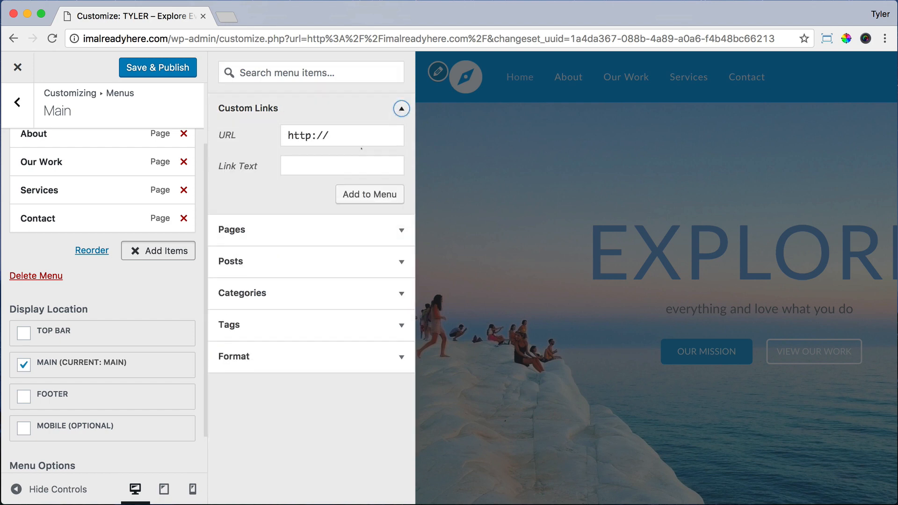
{"action": "mouse_move", "coordinate": [228, 24]}
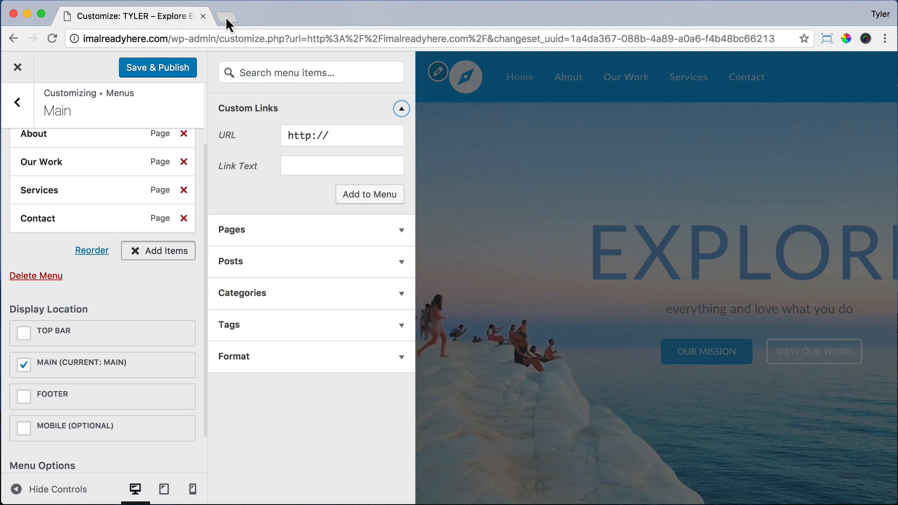
{"action": "mouse_move", "coordinate": [225, 16]}
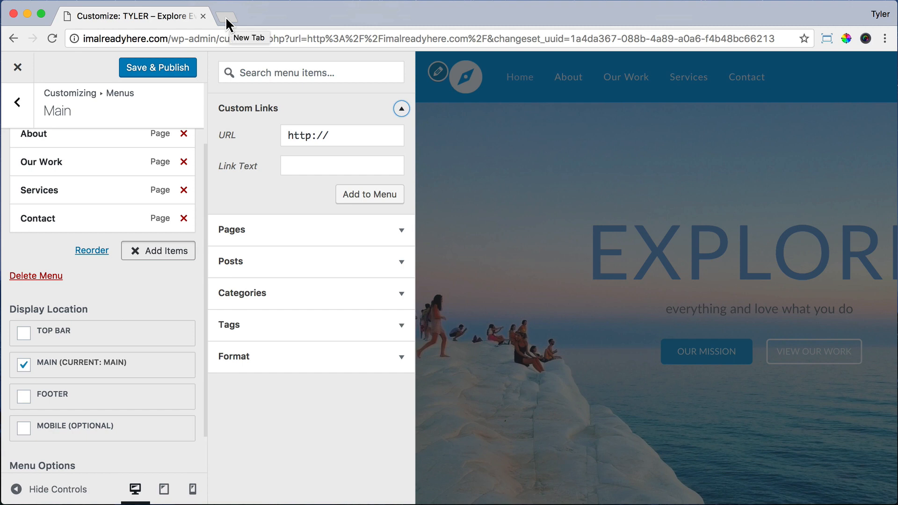
- Search youtube.com for 'the mountain', open the Einaudi video and copy its URL
{"action": "type", "text": "youtube.com"}
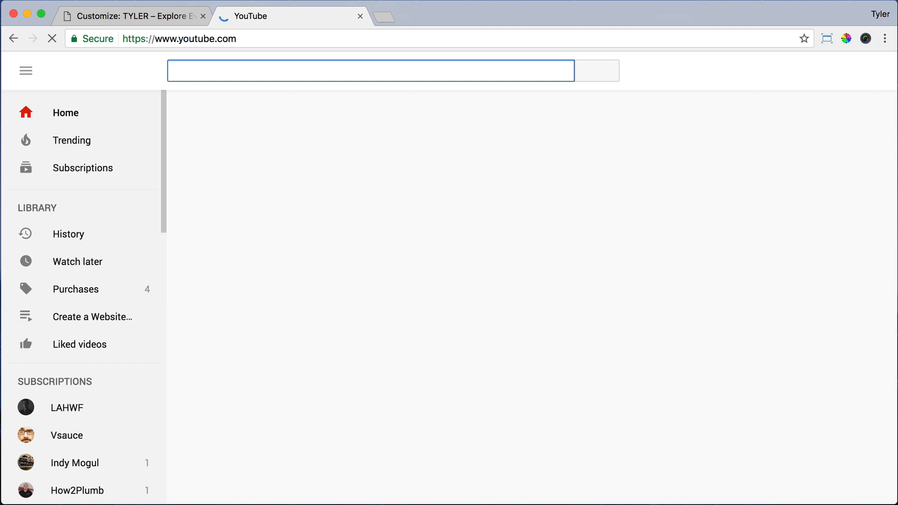
{"action": "type", "text": "the mo"}
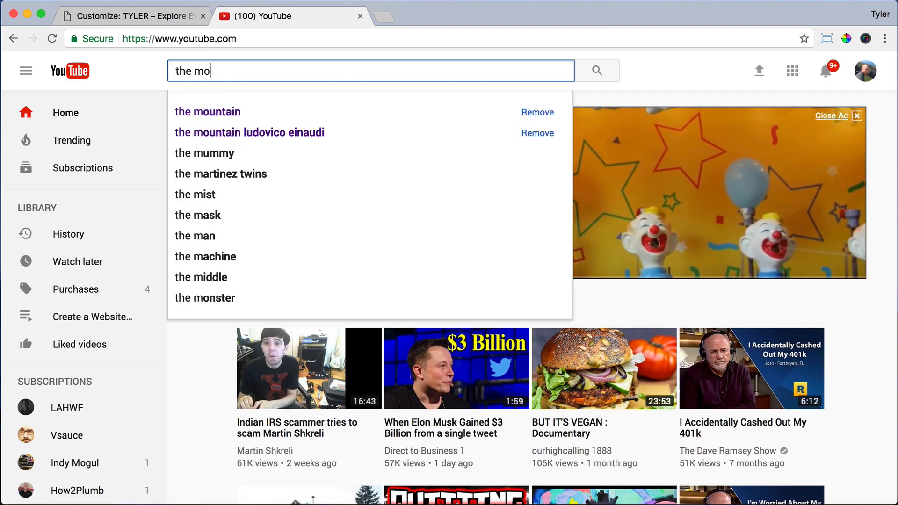
{"action": "left_click", "coordinate": [207, 111]}
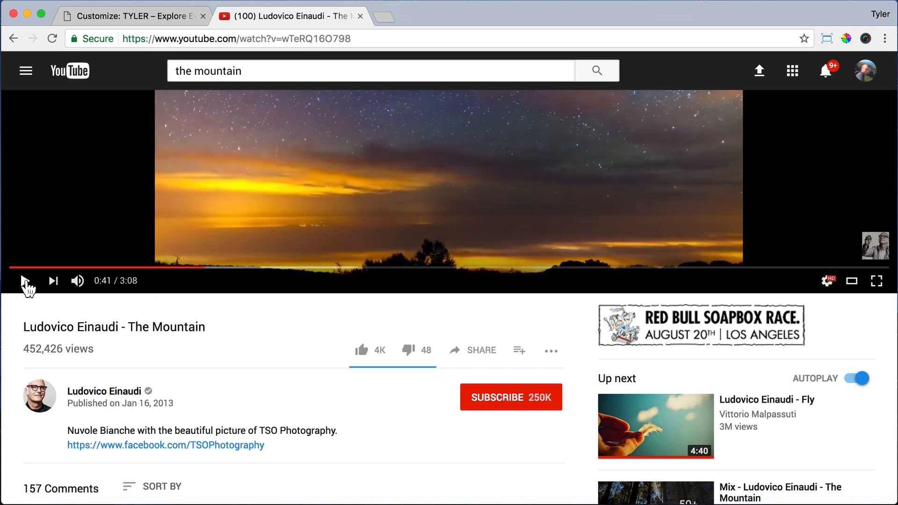
{"action": "right_click", "coordinate": [235, 38]}
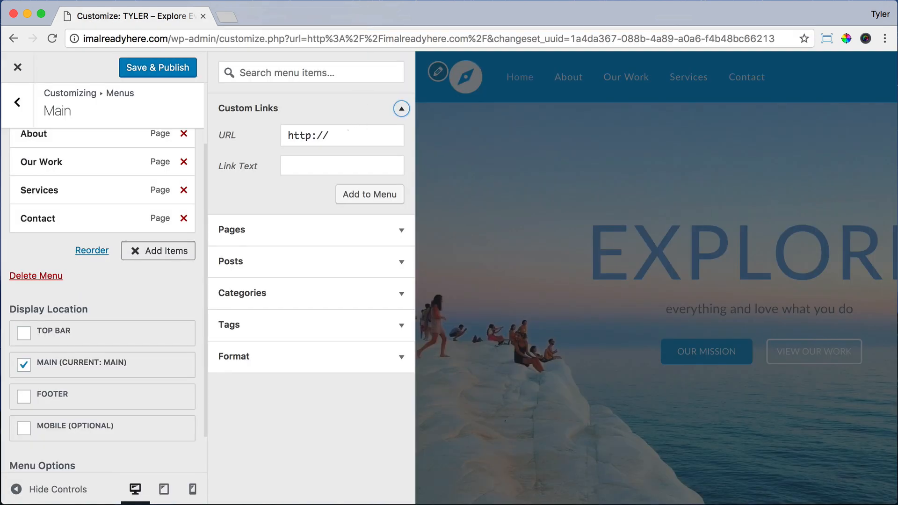
- Add a custom link to watch?v=wTeRQ160798 labelled WATCH THE VIDEO to the Main menu
{"action": "type", "text": "watch?v=wTeRQ160798"}
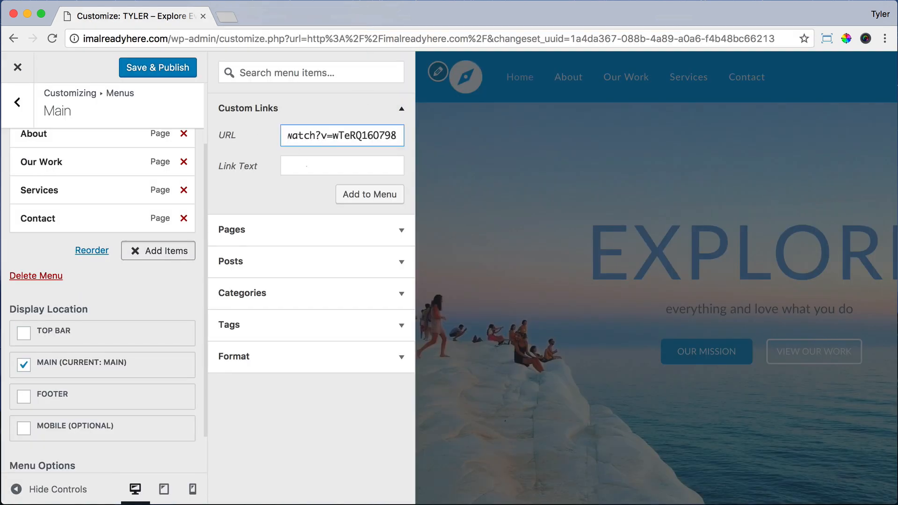
{"action": "type", "text": "WATCH THE VIDEO"}
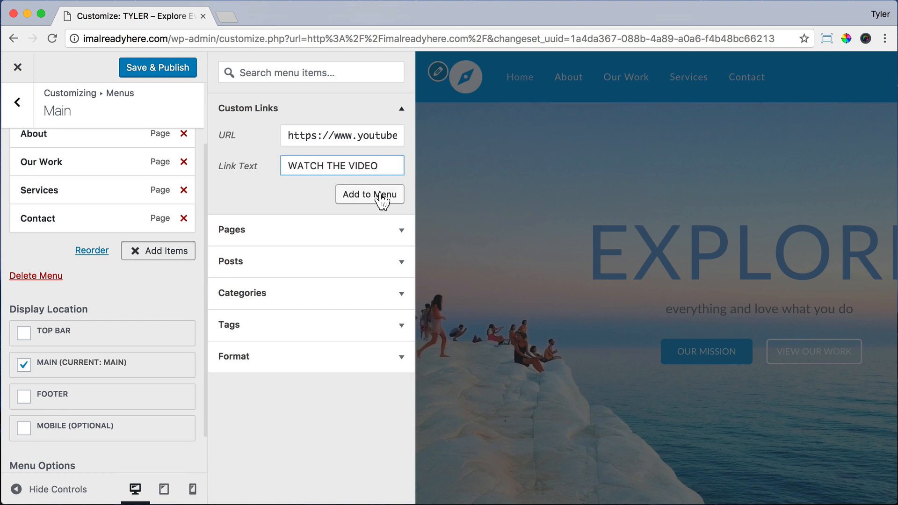
{"action": "left_click", "coordinate": [370, 195]}
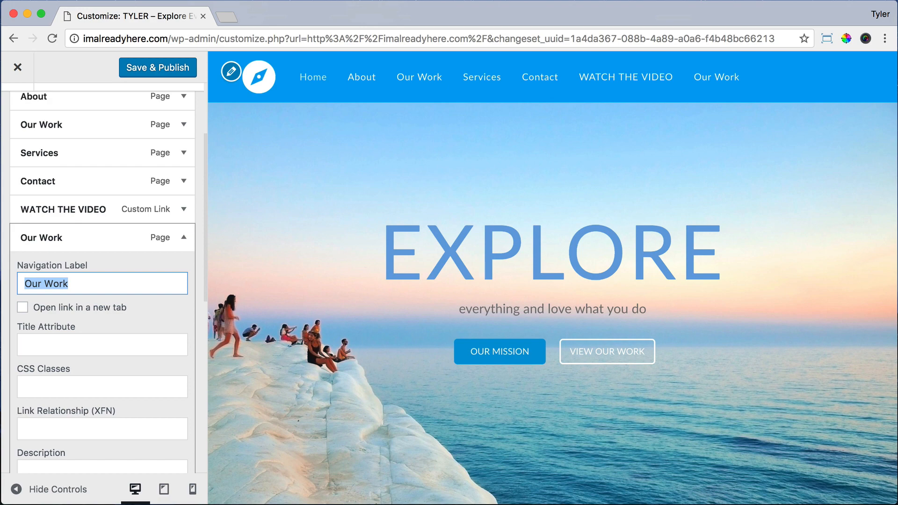
- Rename the Our Work item to OUR WORK and give it and WATCH THE VIDEO the CSS class btn
{"action": "type", "text": "OUR WO"}
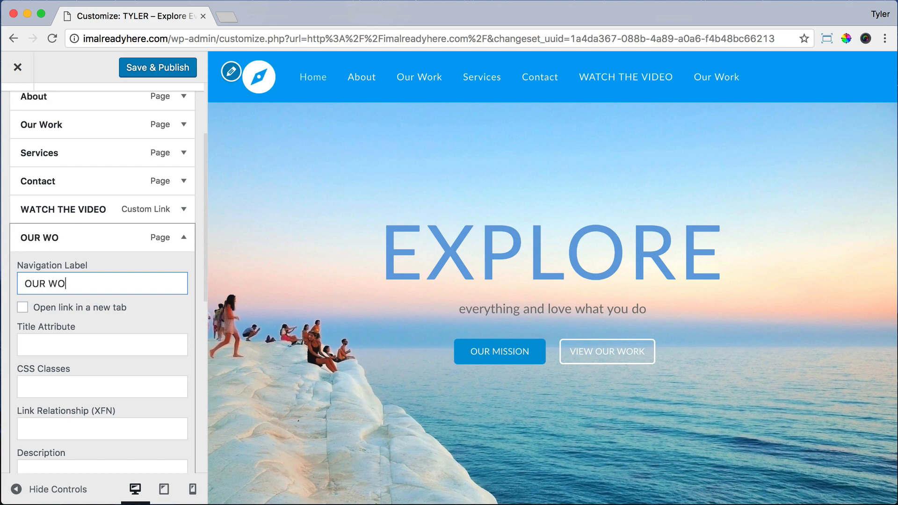
{"action": "type", "text": "RK"}
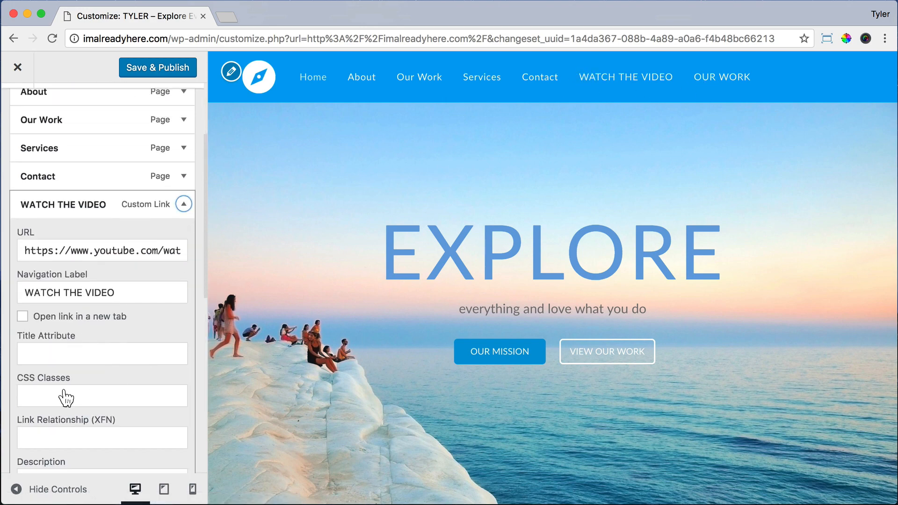
{"action": "type", "text": "btn"}
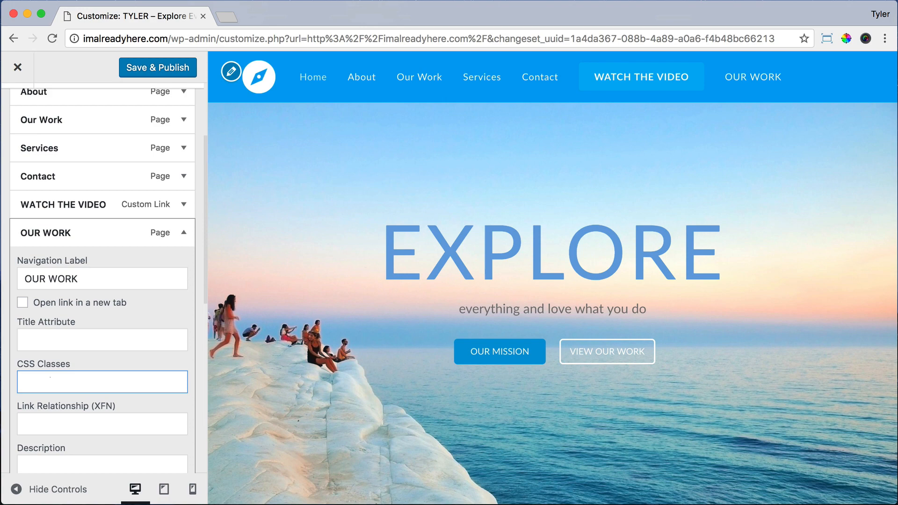
{"action": "type", "text": "btn"}
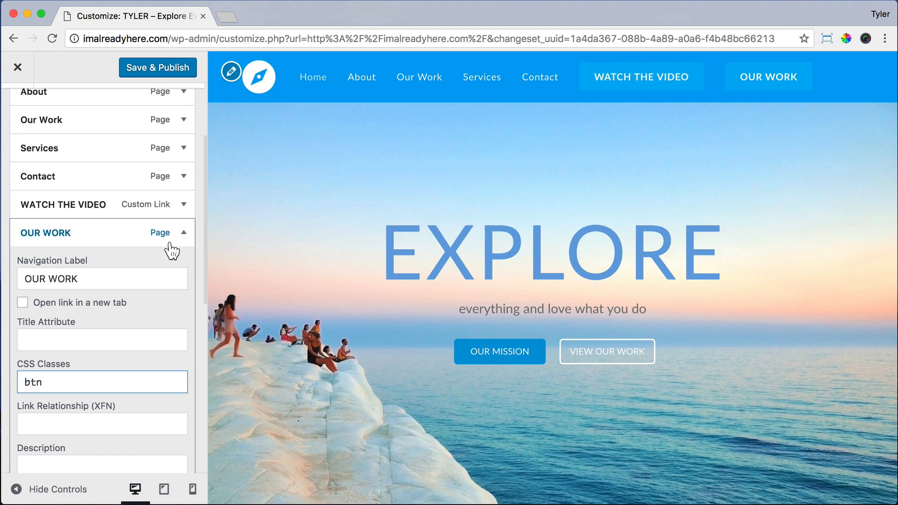
- Save & Publish the menu changes and leave the Customizer
{"action": "left_click", "coordinate": [184, 233]}
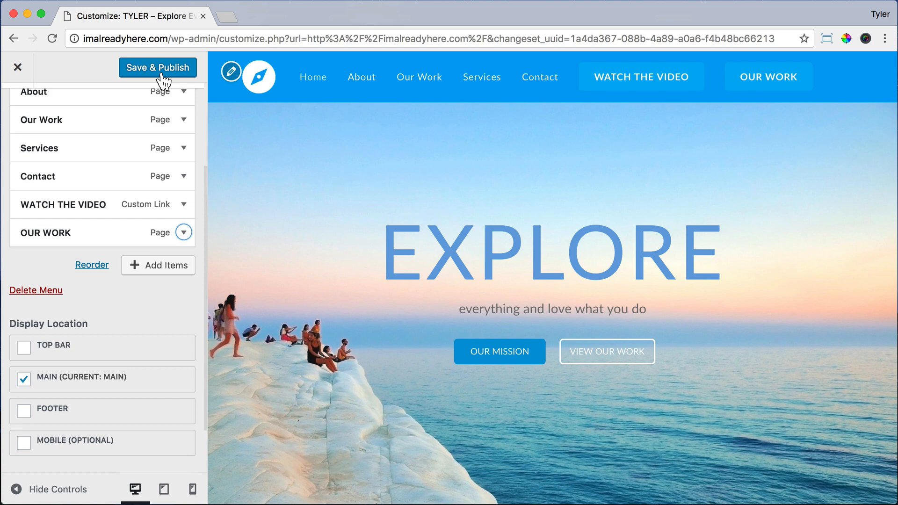
{"action": "left_click", "coordinate": [157, 67]}
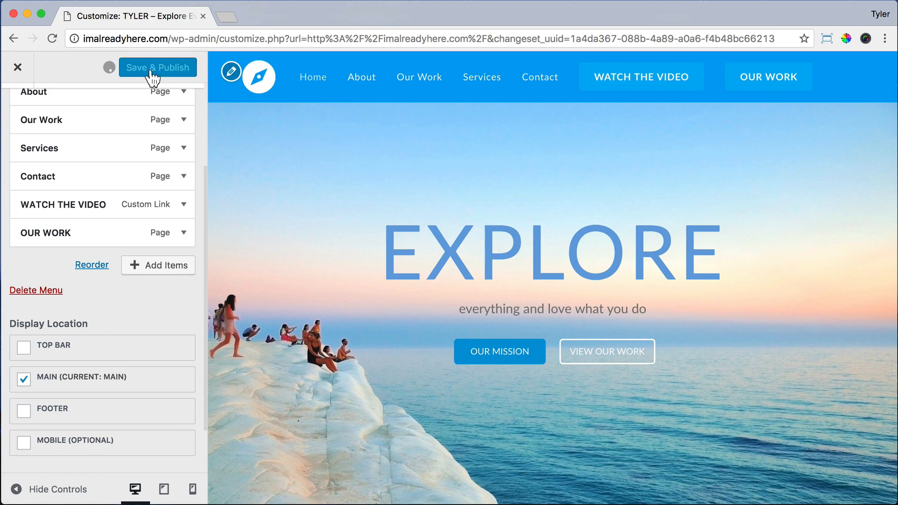
{"action": "left_click", "coordinate": [157, 67]}
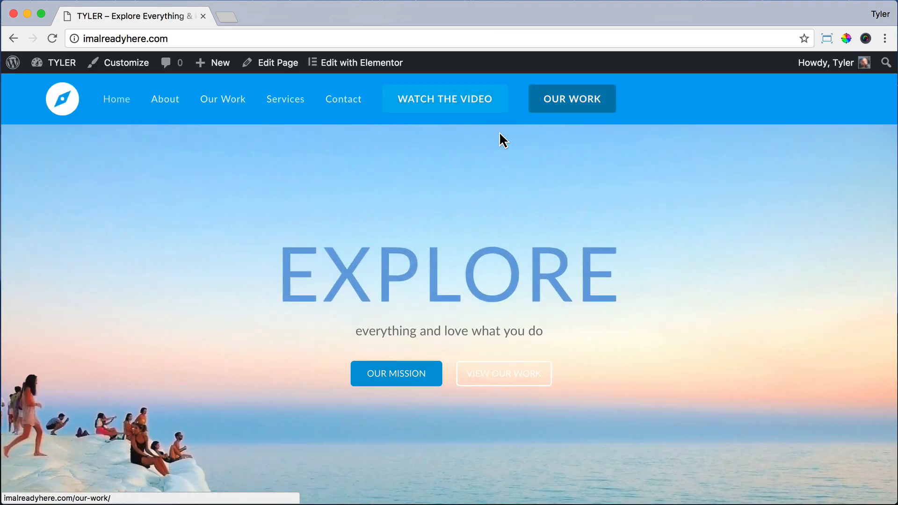
- Check the WATCH THE VIDEO link on the live homepage and open the admin-bar site-name dropdown
{"action": "left_click", "coordinate": [444, 99]}
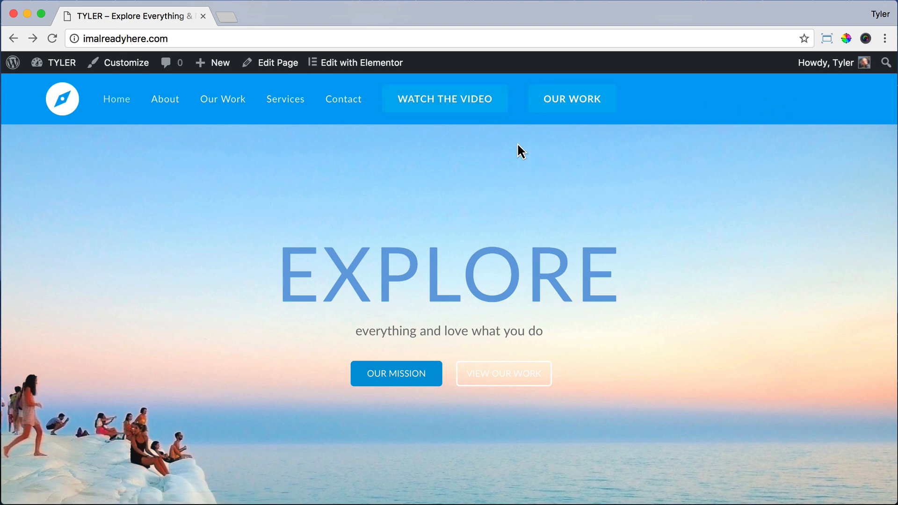
{"action": "mouse_move", "coordinate": [493, 137]}
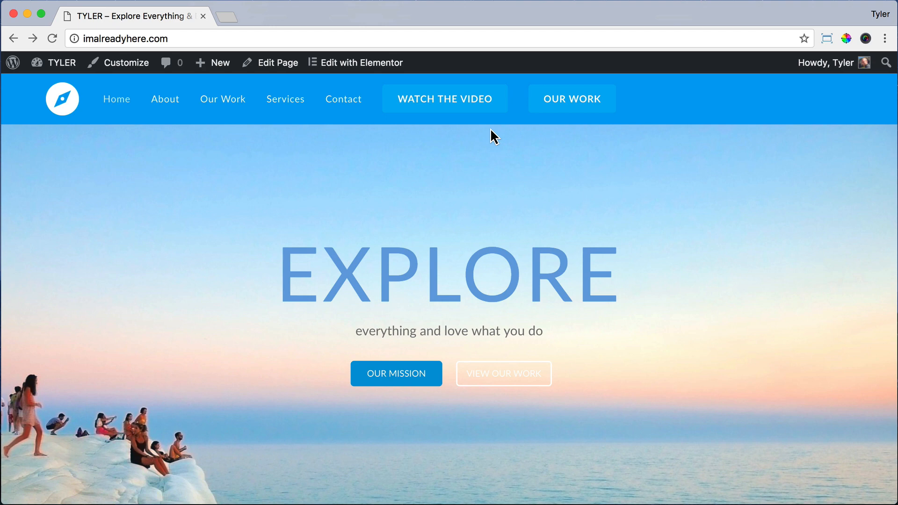
{"action": "mouse_move", "coordinate": [446, 112]}
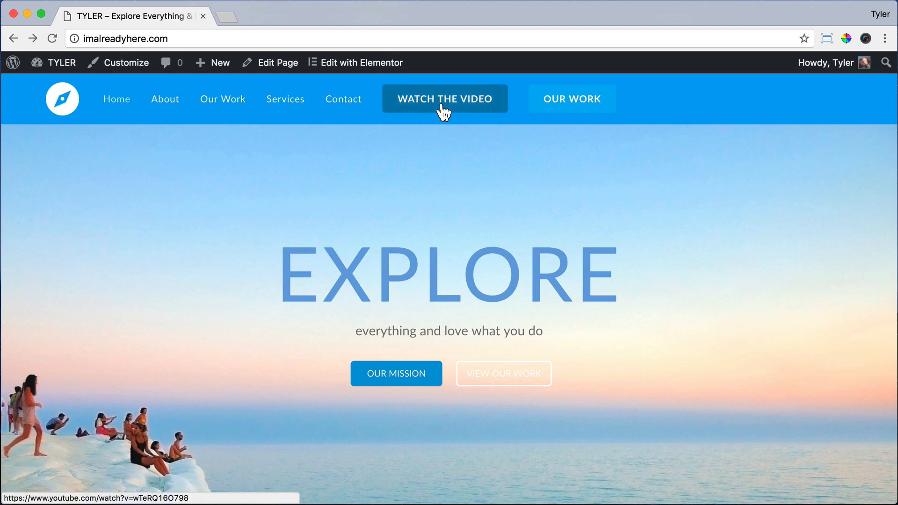
{"action": "mouse_move", "coordinate": [329, 159]}
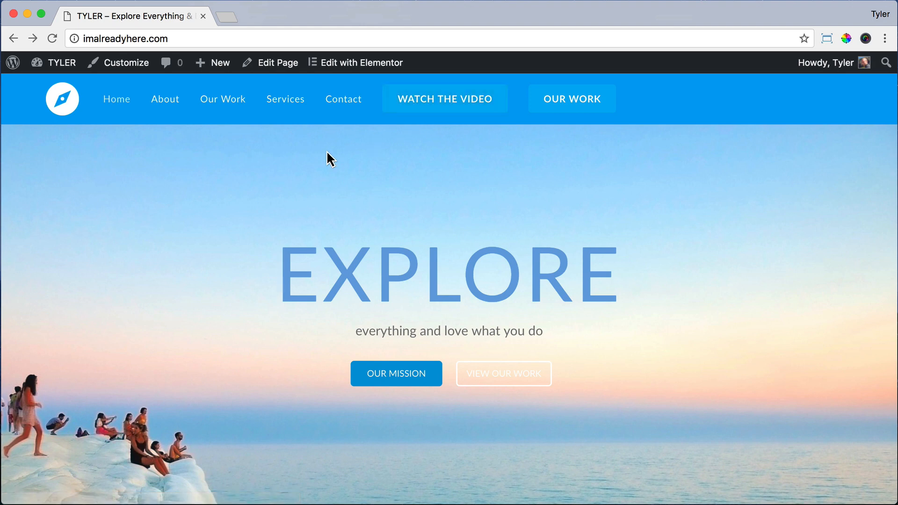
{"action": "left_click", "coordinate": [62, 63]}
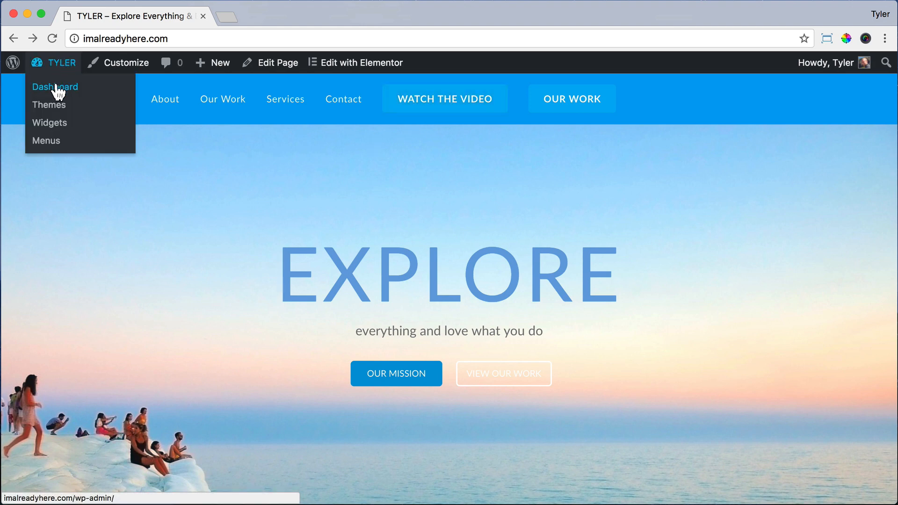
- From the dashboard, search the Add Plugins directory for 'wp video lightbox'
{"action": "left_click", "coordinate": [55, 87]}
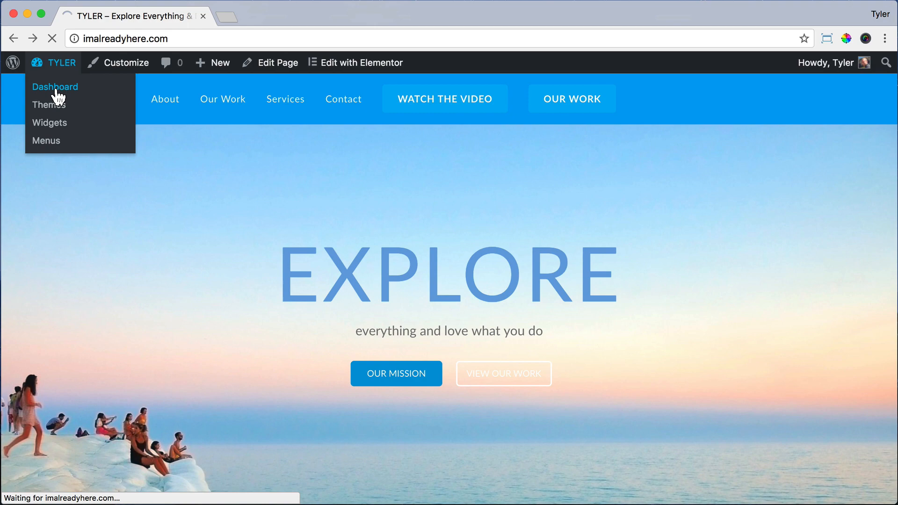
{"action": "left_click", "coordinate": [54, 86]}
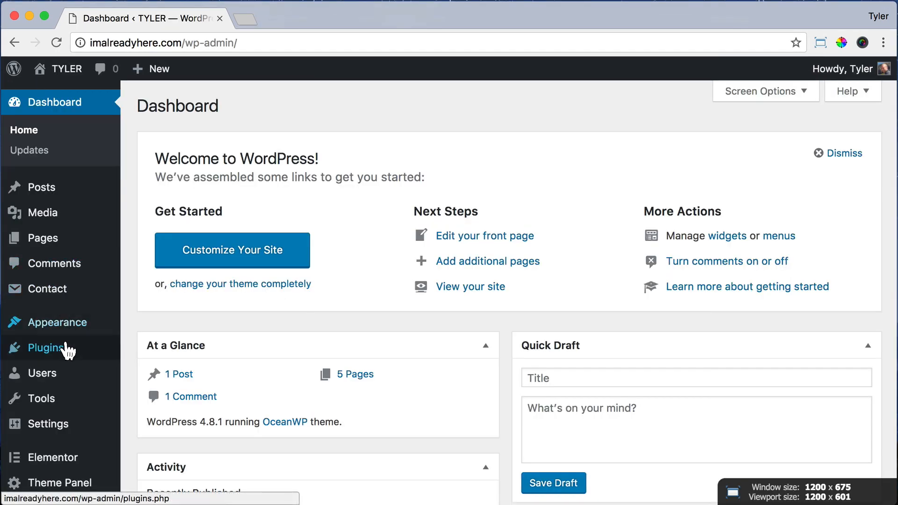
{"action": "left_click", "coordinate": [44, 348]}
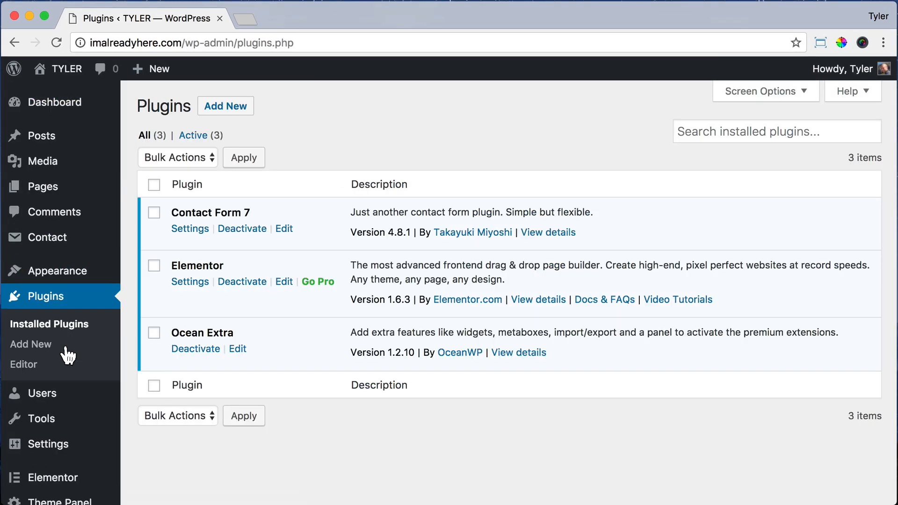
{"action": "left_click", "coordinate": [31, 344]}
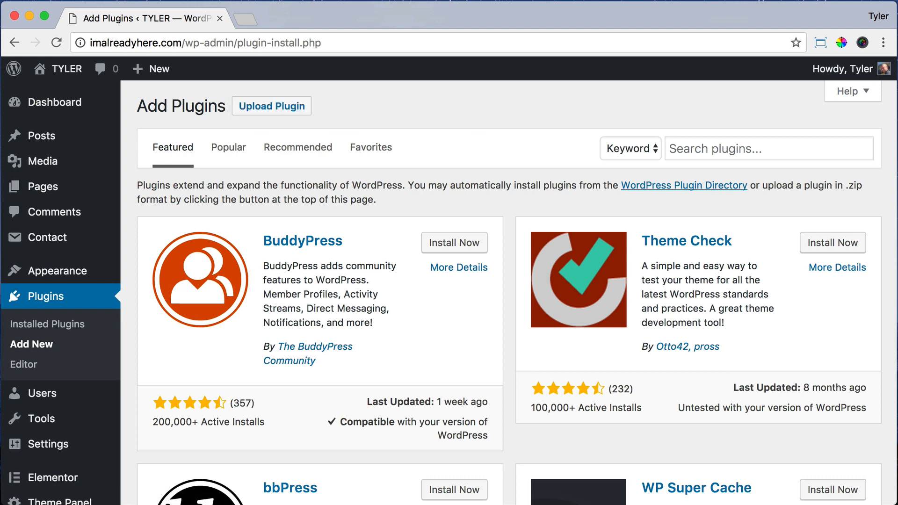
{"action": "type", "text": "wp video lightbox"}
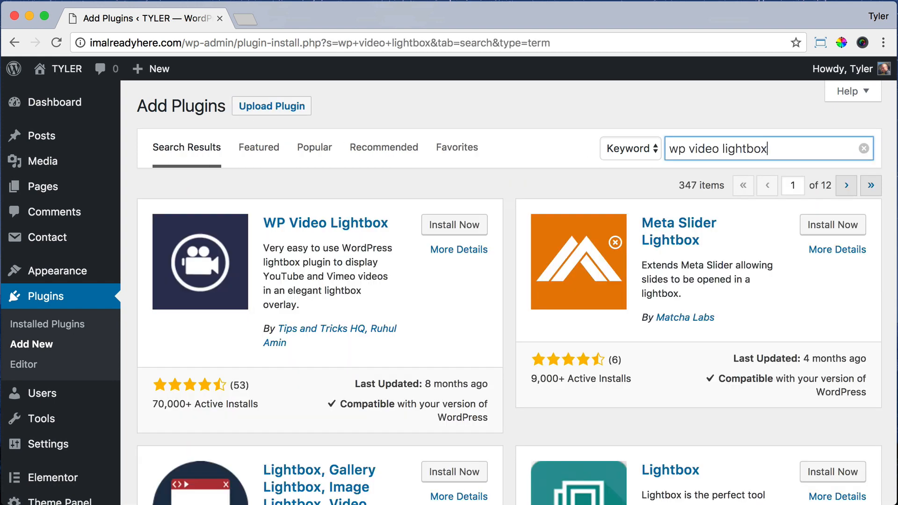
{"action": "mouse_move", "coordinate": [454, 224]}
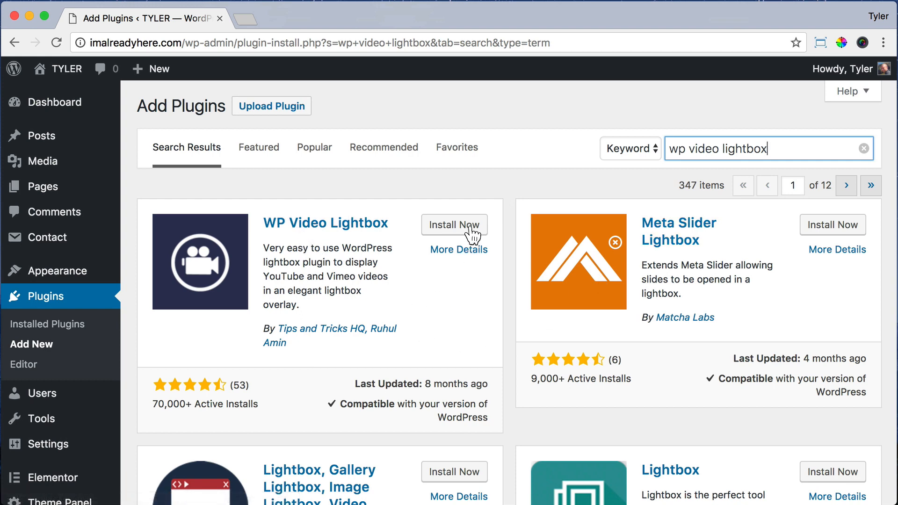
- Install and activate WP Video Lightbox and go to its settings page
{"action": "left_click", "coordinate": [454, 225]}
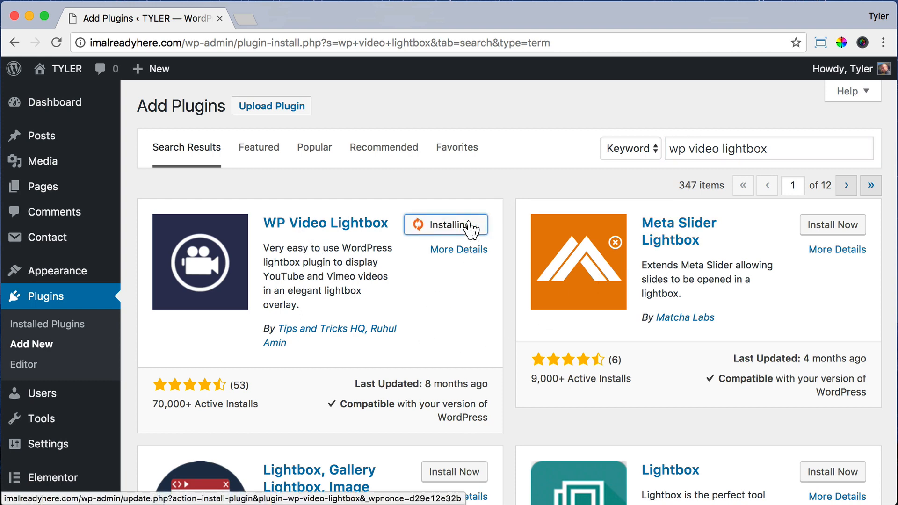
{"action": "left_click", "coordinate": [445, 223]}
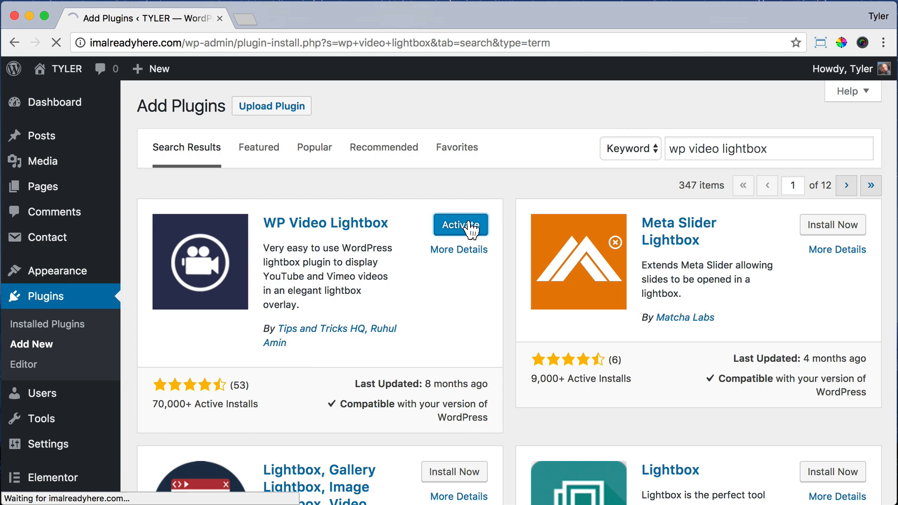
{"action": "left_click", "coordinate": [460, 224]}
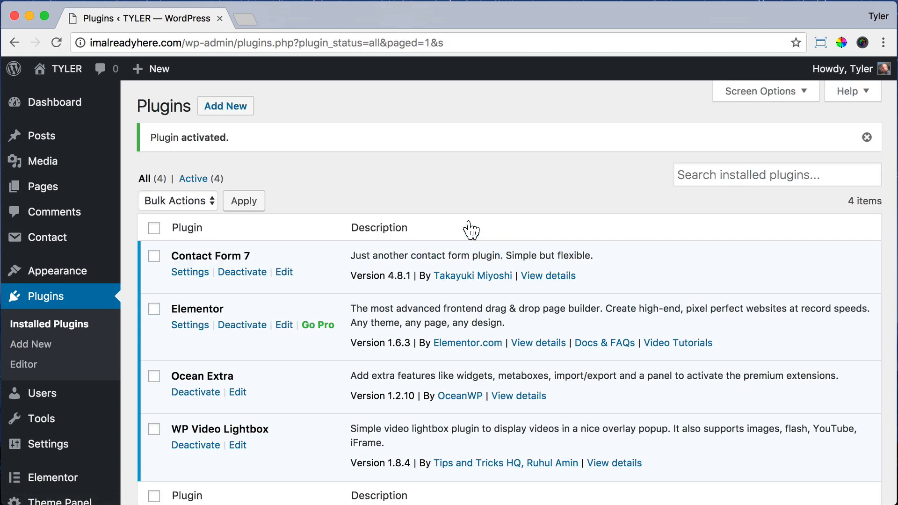
{"action": "mouse_move", "coordinate": [48, 399]}
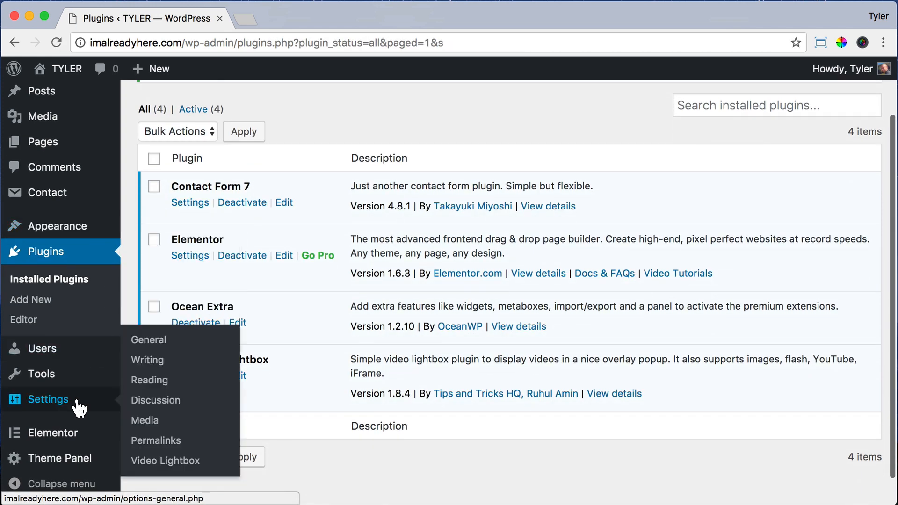
{"action": "left_click", "coordinate": [165, 460]}
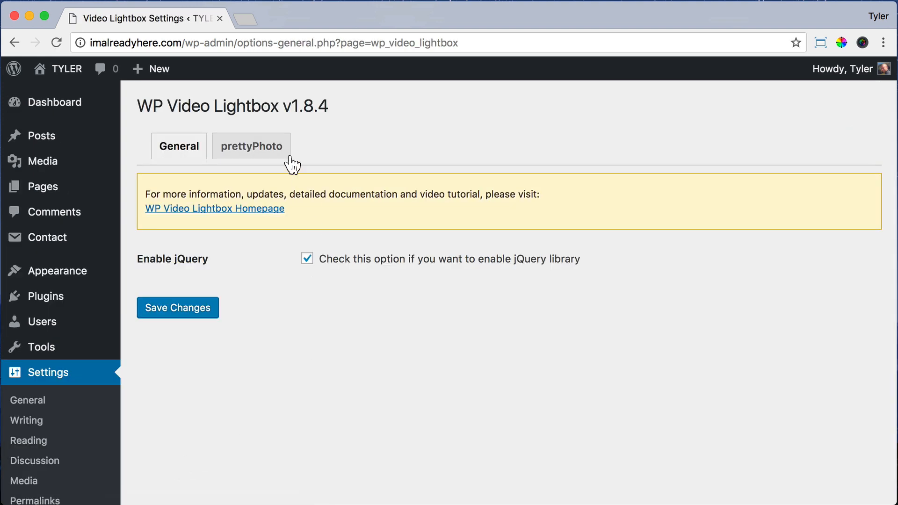
- In the prettyPhoto settings, set opacity 0.1 and default size 1200 by 675
{"action": "left_click", "coordinate": [250, 146]}
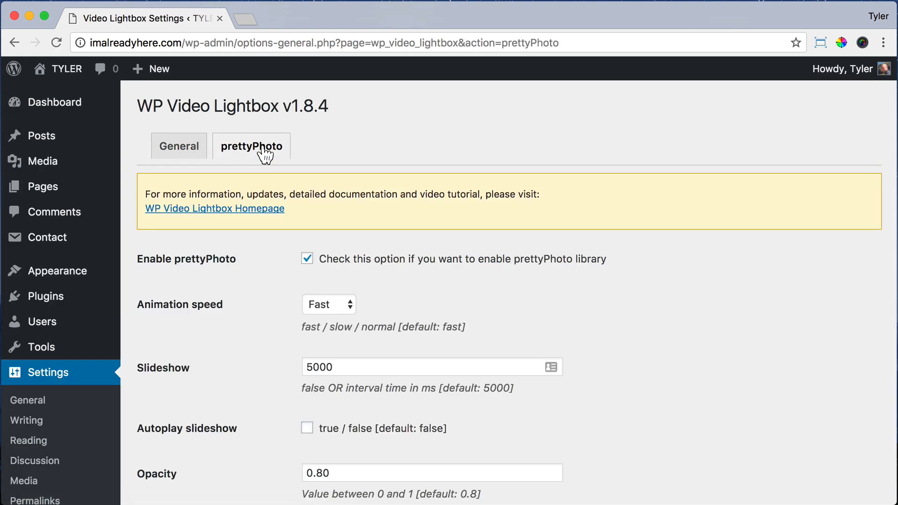
{"action": "scroll", "scroll_direction": "down", "scroll_amount": 3}
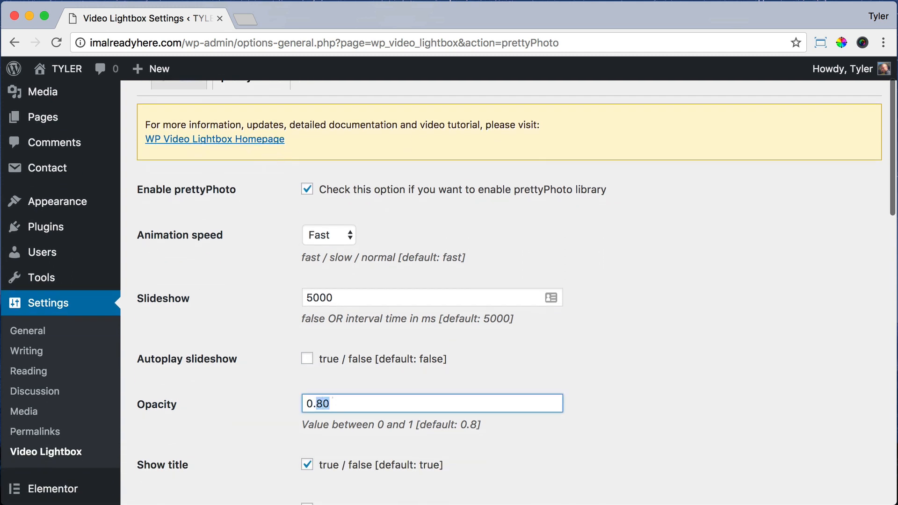
{"action": "type", "text": "0.1"}
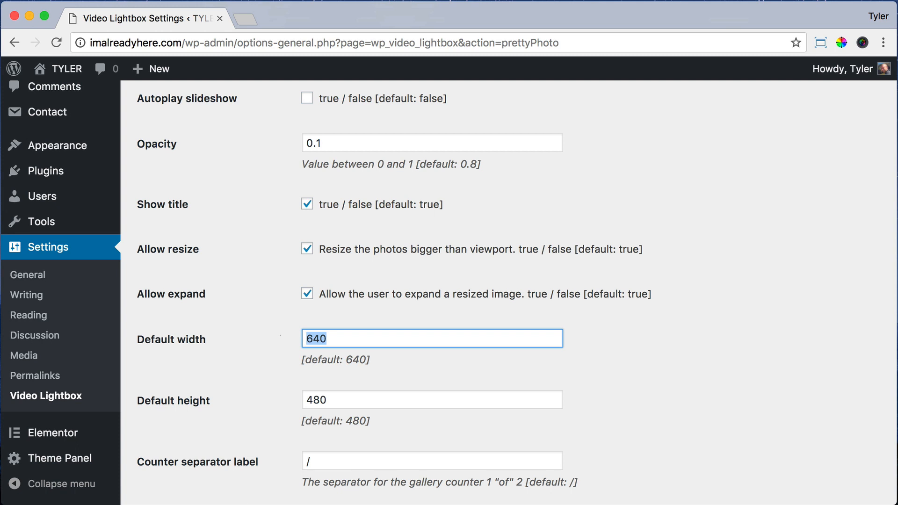
{"action": "type", "text": "1200"}
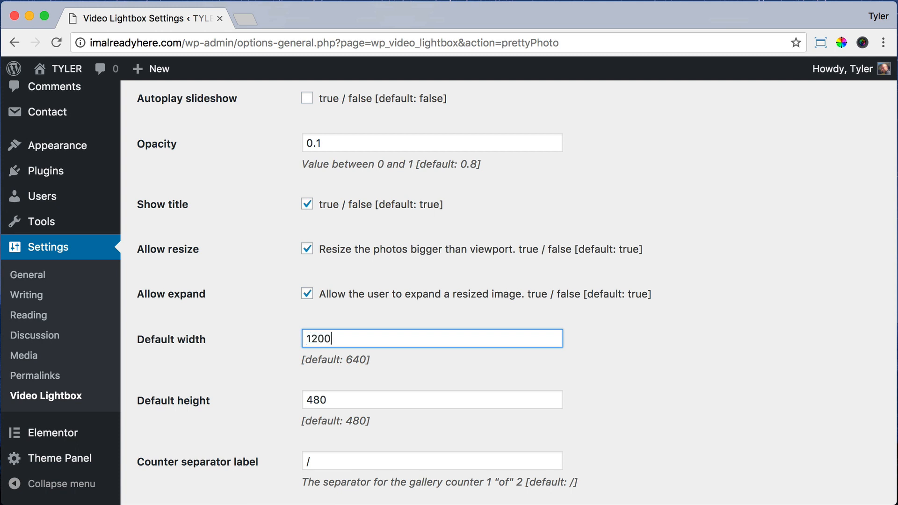
{"action": "triple_click", "coordinate": [432, 400]}
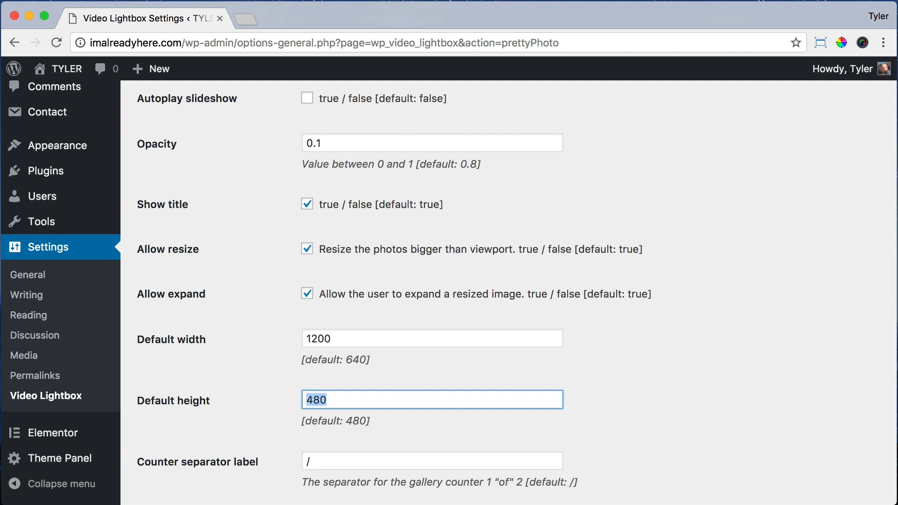
{"action": "type", "text": "675"}
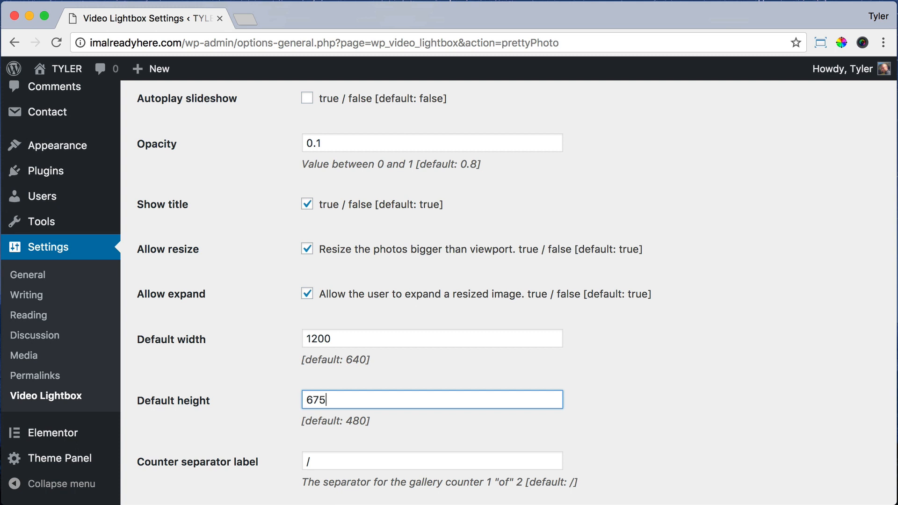
{"action": "mouse_move", "coordinate": [404, 380]}
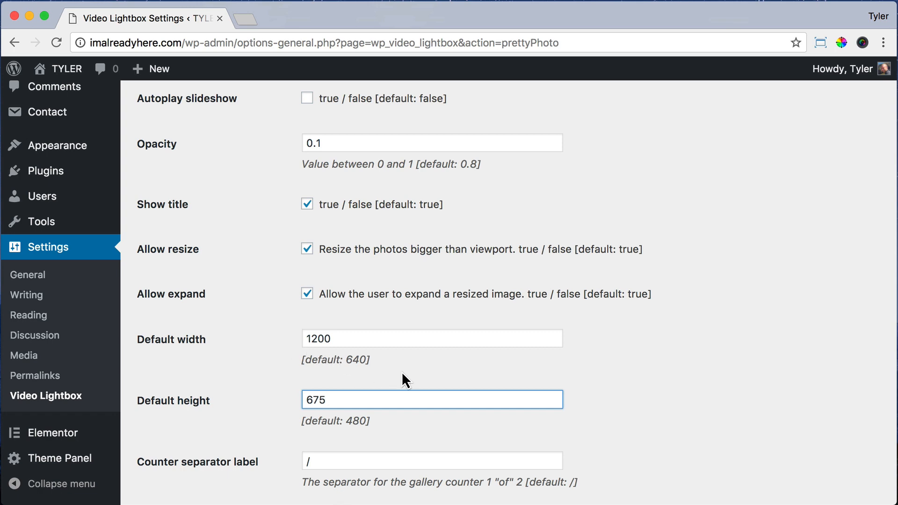
- Enable Autoplay for lightbox videos and save the settings
{"action": "scroll", "scroll_direction": "down", "scroll_amount": 3}
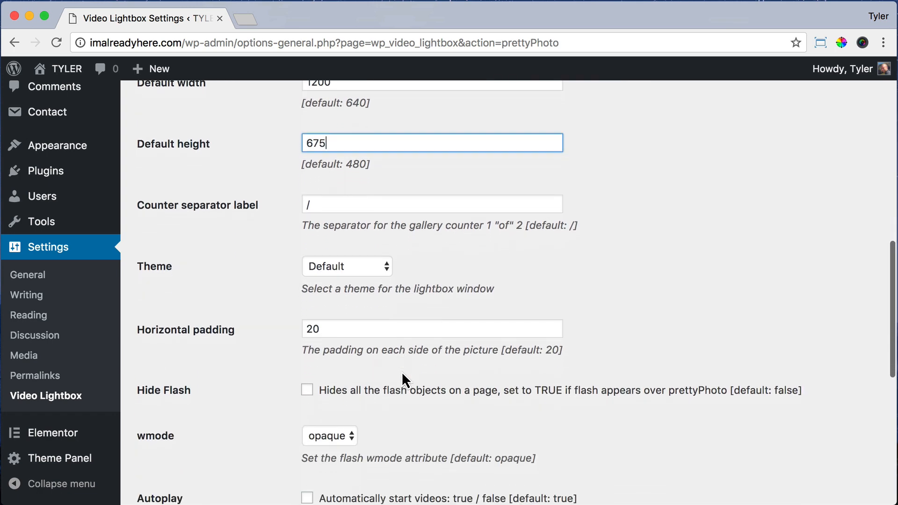
{"action": "scroll", "scroll_direction": "down", "scroll_amount": 3}
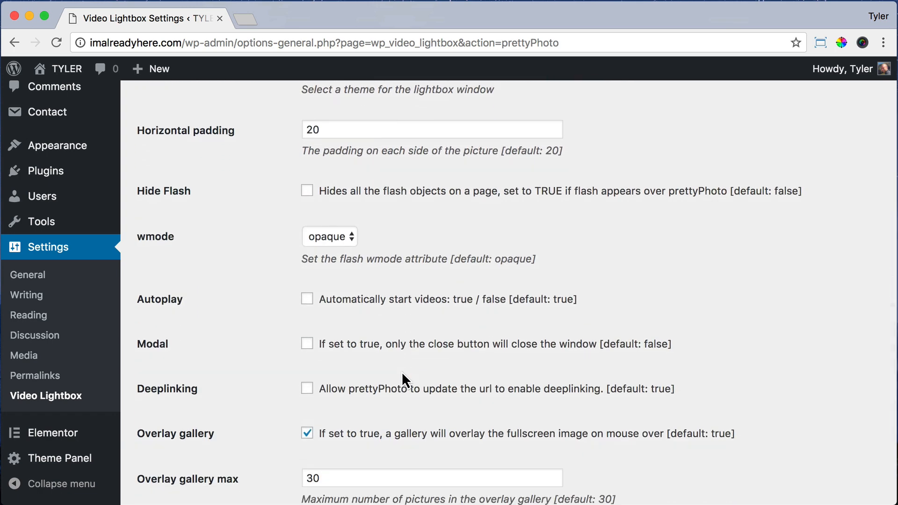
{"action": "left_click", "coordinate": [306, 298]}
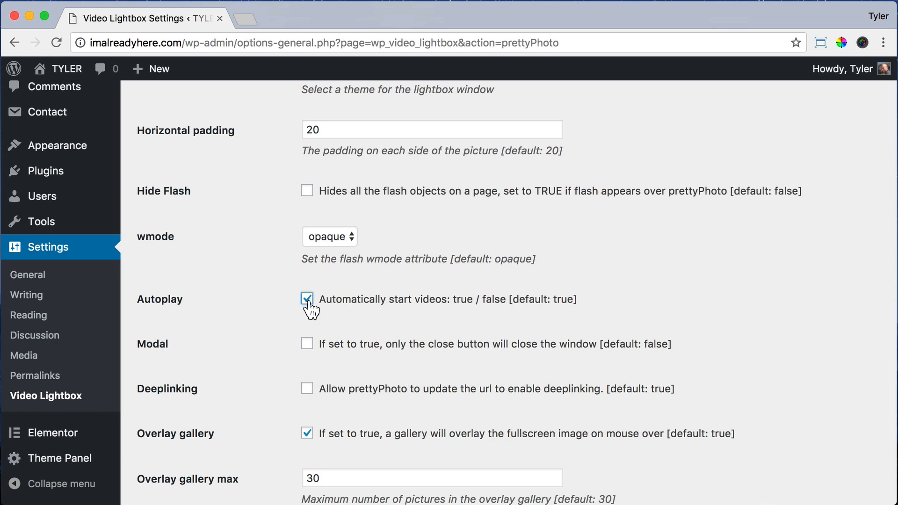
{"action": "scroll", "scroll_direction": "down", "scroll_amount": 3}
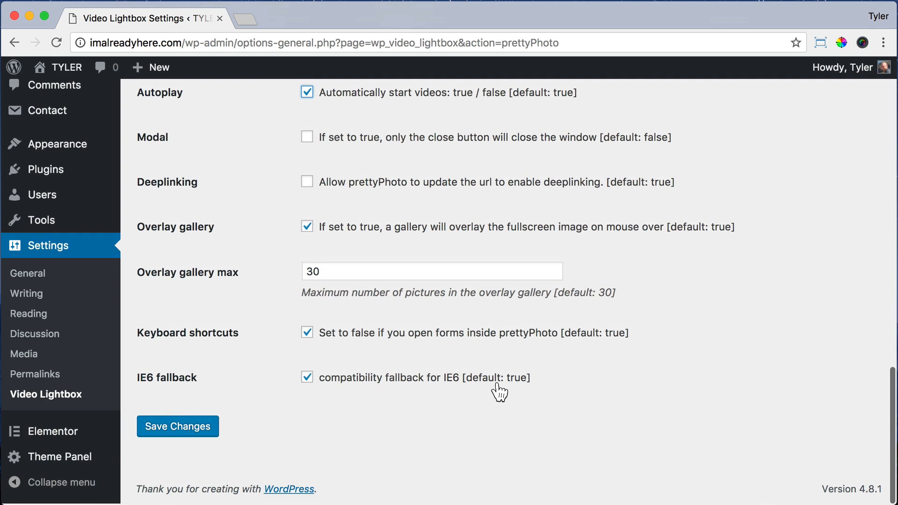
{"action": "left_click", "coordinate": [178, 428]}
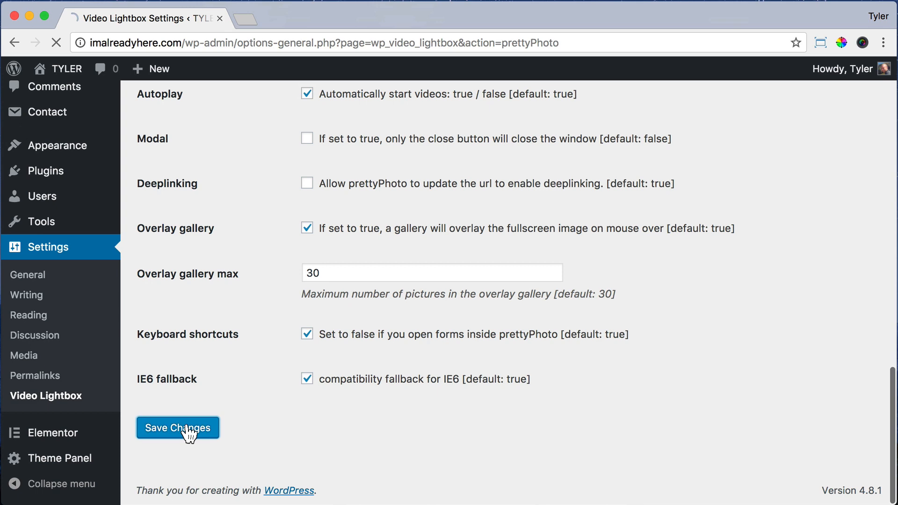
{"action": "left_click", "coordinate": [178, 427]}
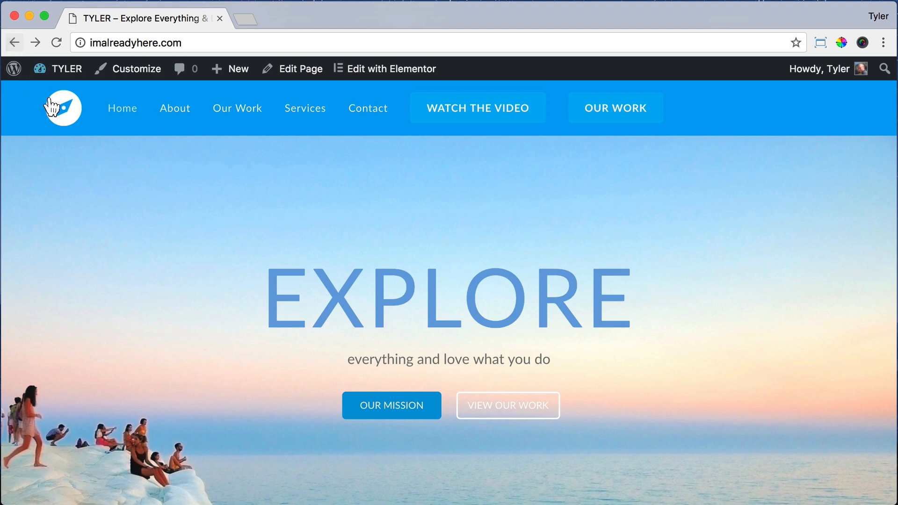
- Reopen the site customizer from the homepage admin bar
{"action": "left_click", "coordinate": [137, 68]}
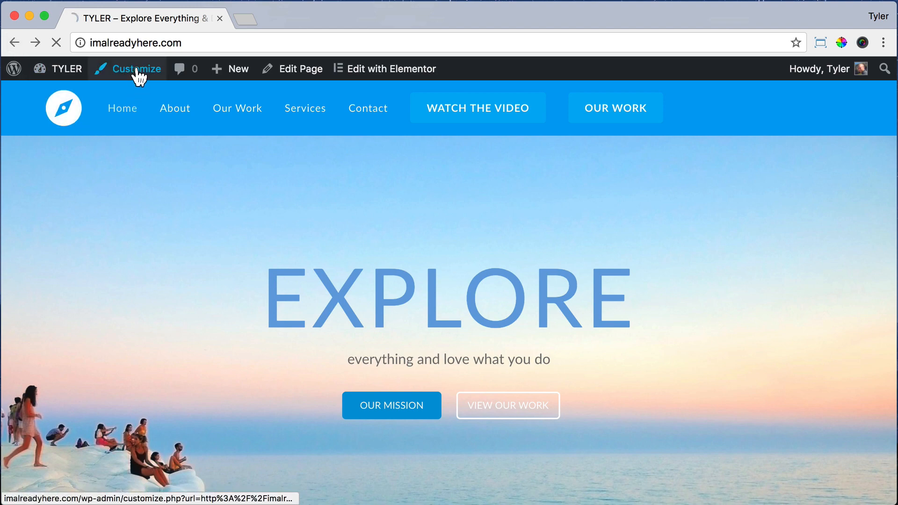
{"action": "left_click", "coordinate": [136, 69]}
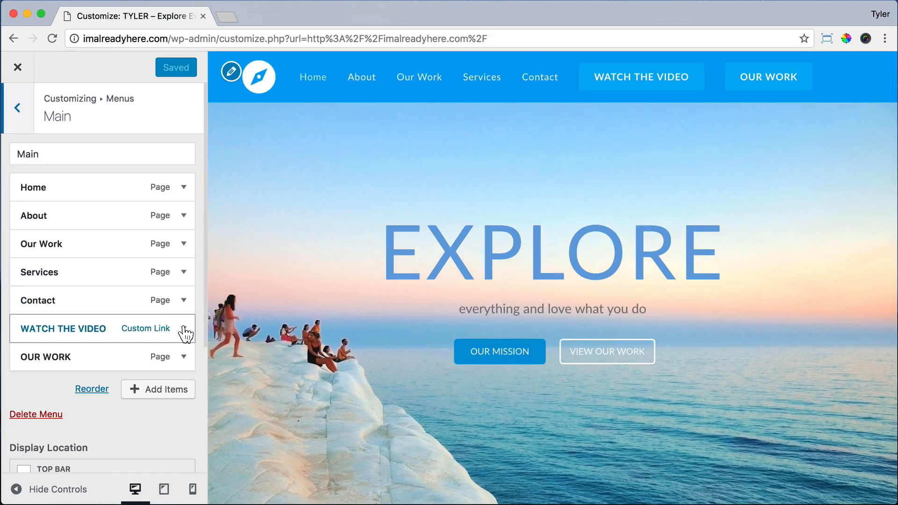
- Enter wp-video-lightbox as the WATCH THE VIDEO link's Link Relationship (XFN)
{"action": "left_click", "coordinate": [183, 328]}
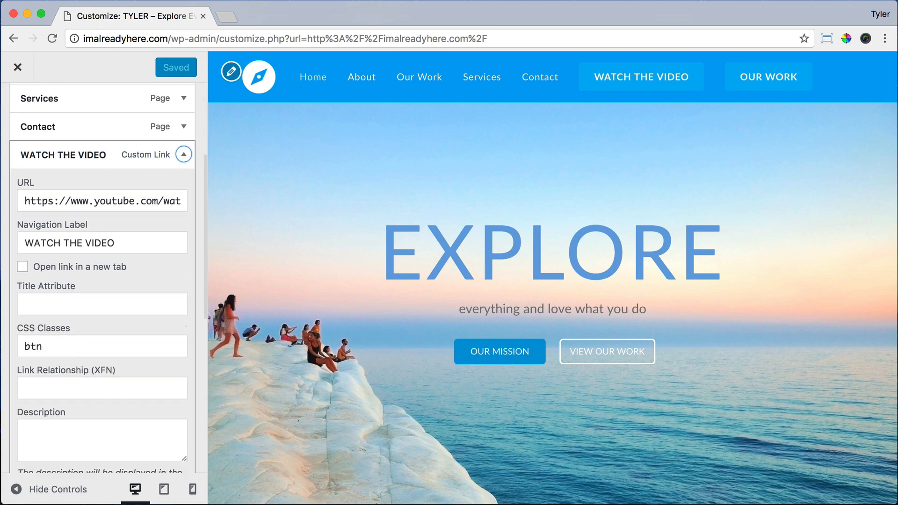
{"action": "type", "text": "wp"}
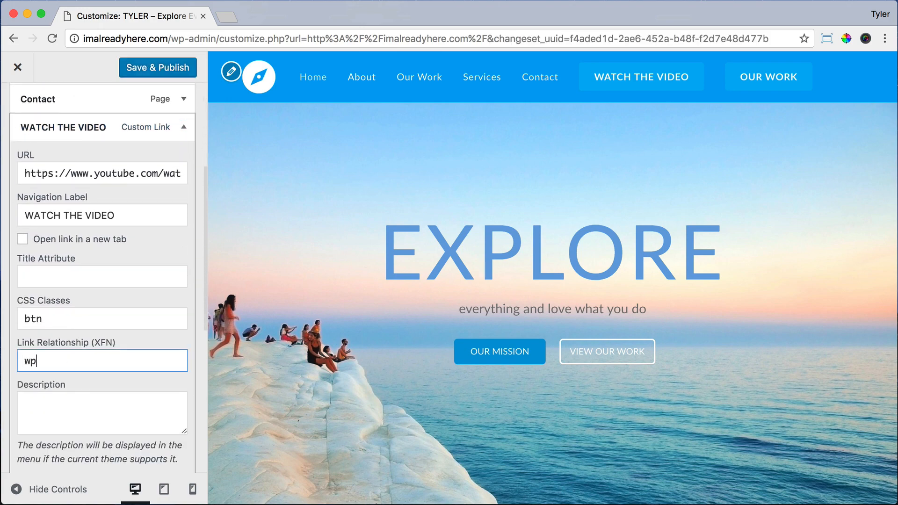
{"action": "type", "text": "-video"}
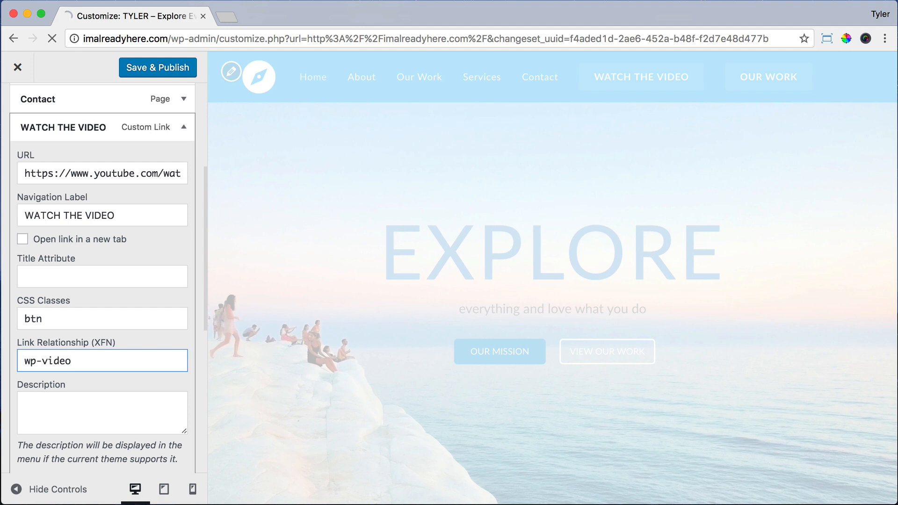
{"action": "type", "text": "-lightb"}
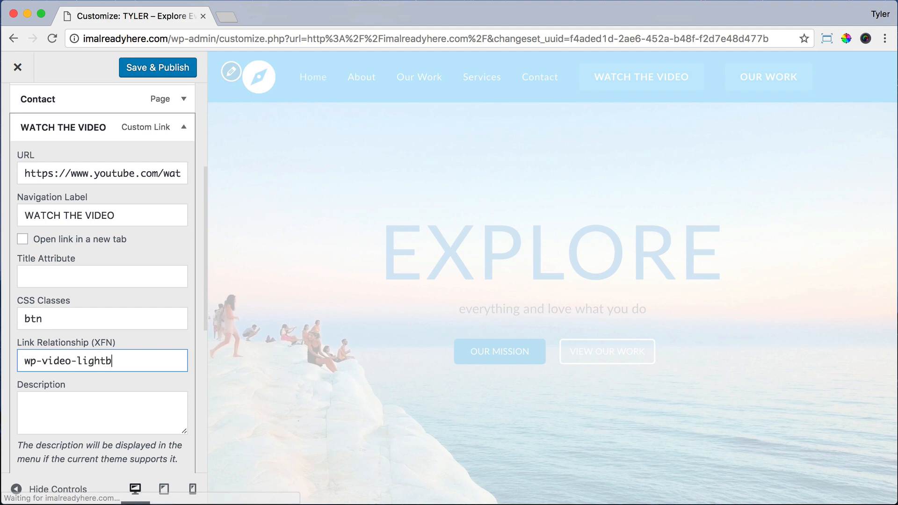
{"action": "type", "text": "ox"}
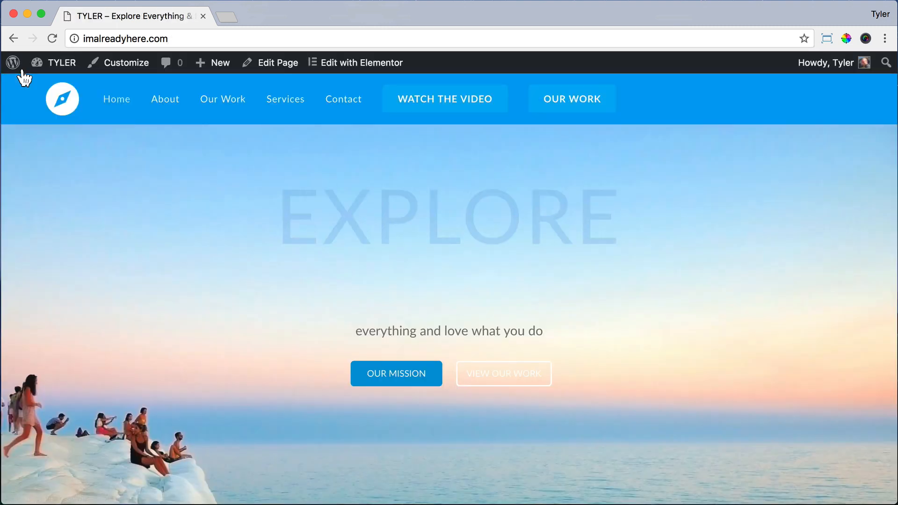
{"action": "left_click", "coordinate": [445, 99]}
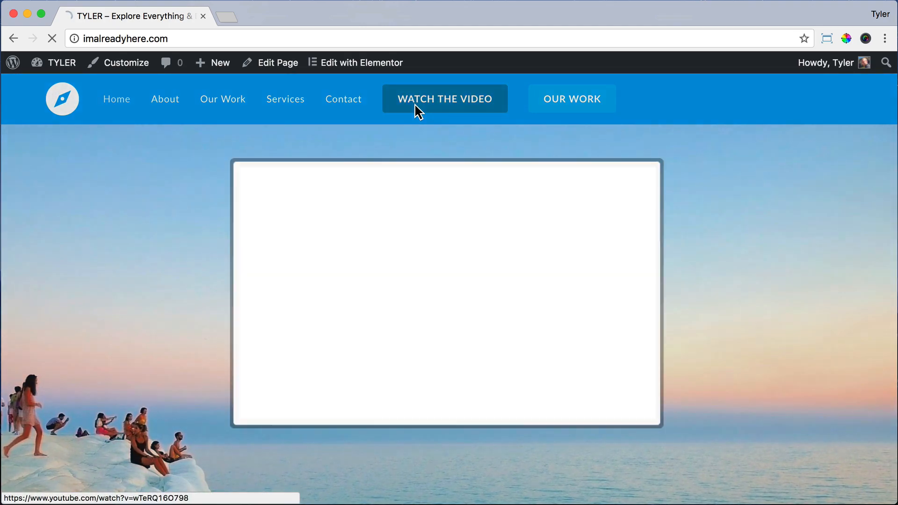
{"action": "left_click", "coordinate": [444, 98]}
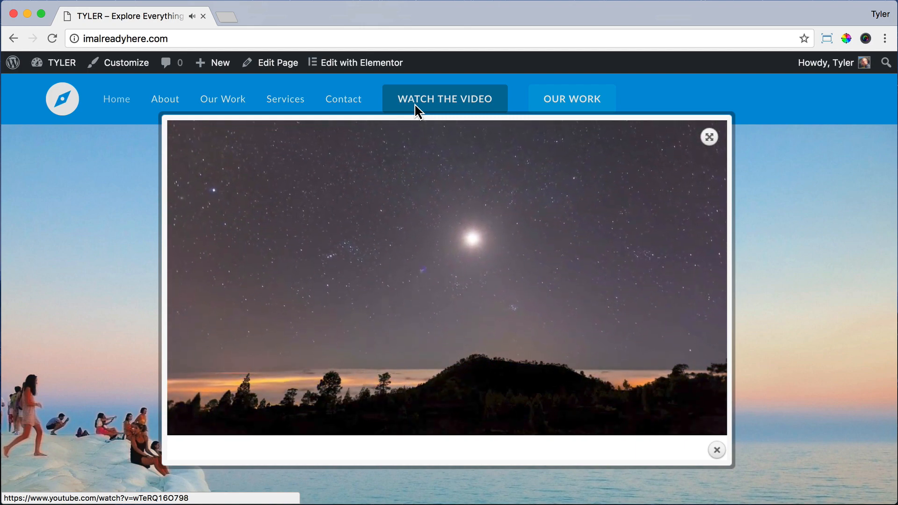
{"action": "scroll", "scroll_direction": "down", "scroll_amount": 3}
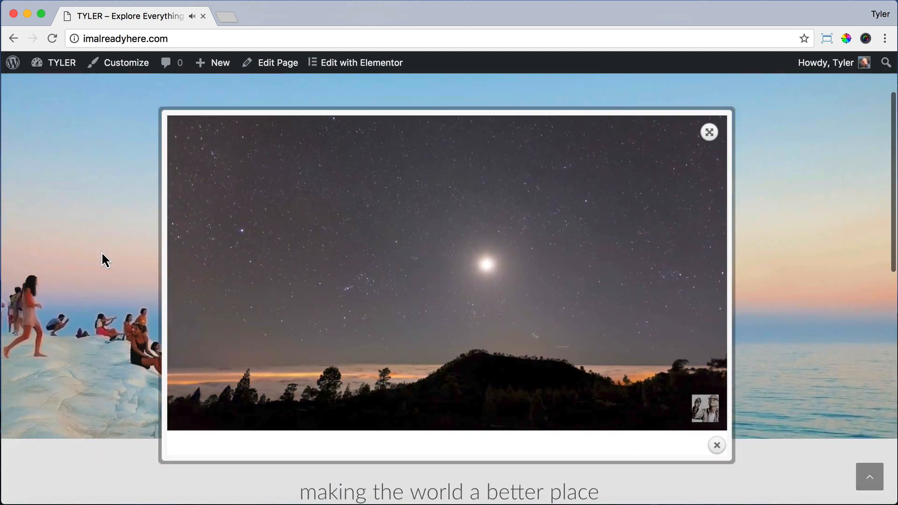
{"action": "scroll", "scroll_direction": "down", "scroll_amount": 3}
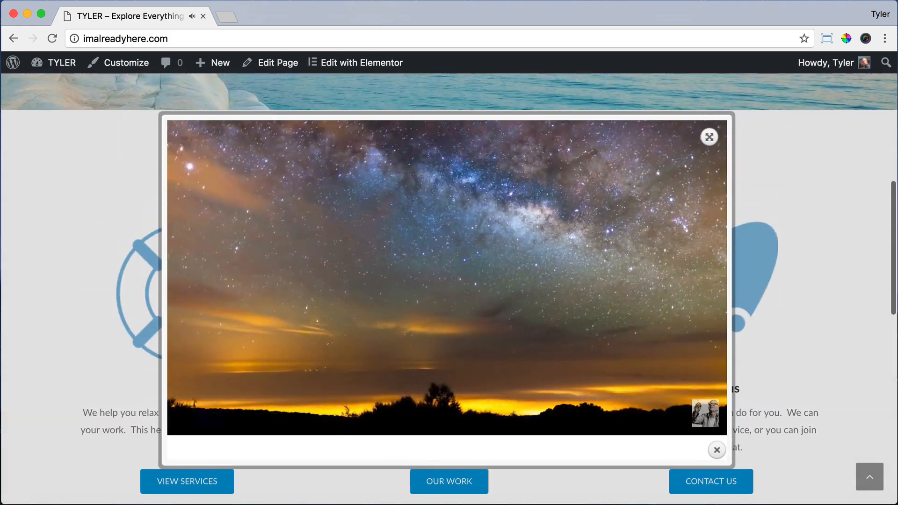
{"action": "left_click", "coordinate": [717, 450]}
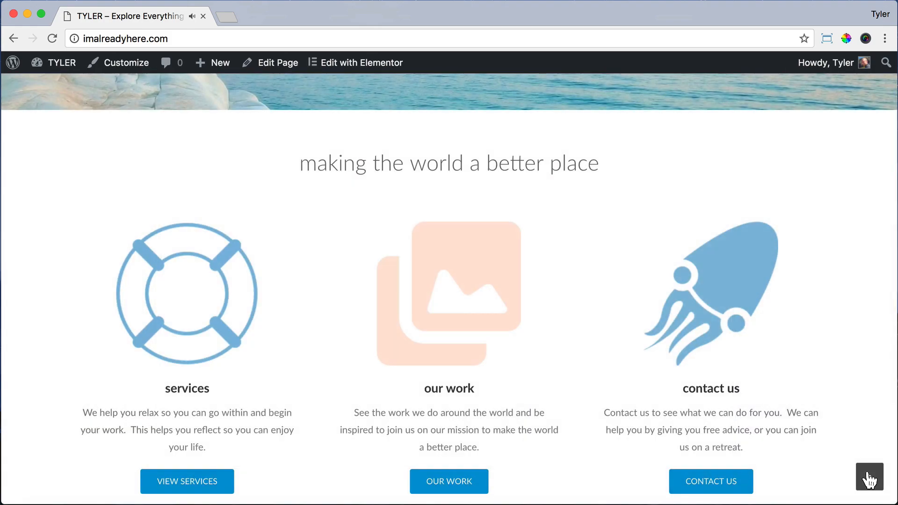
{"action": "scroll", "scroll_direction": "up", "scroll_amount": 3}
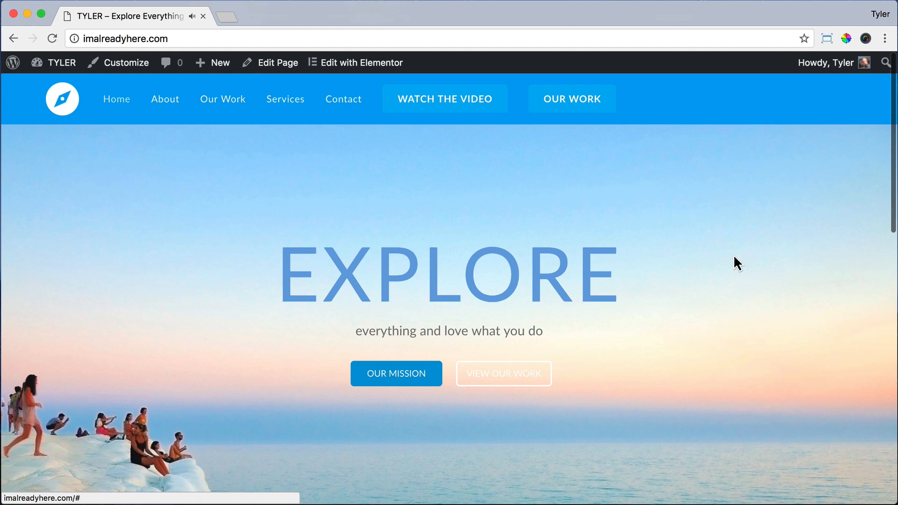
{"action": "mouse_move", "coordinate": [736, 203]}
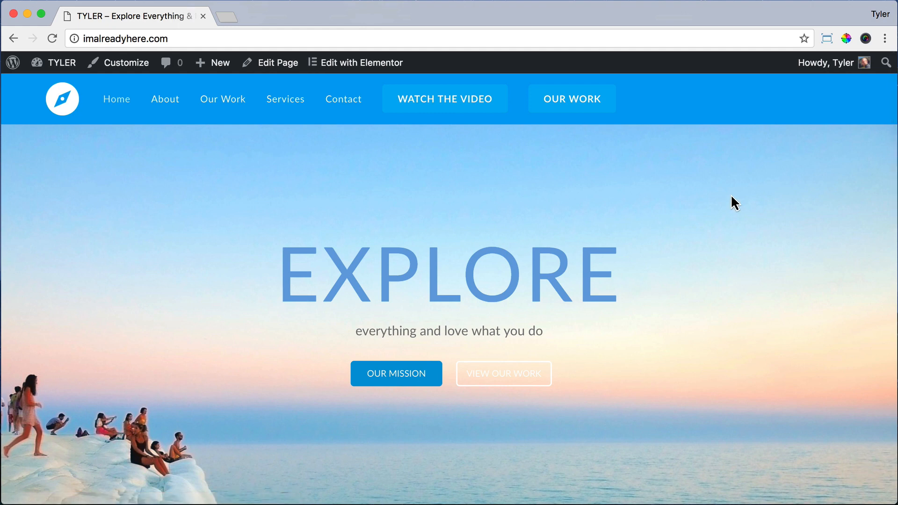